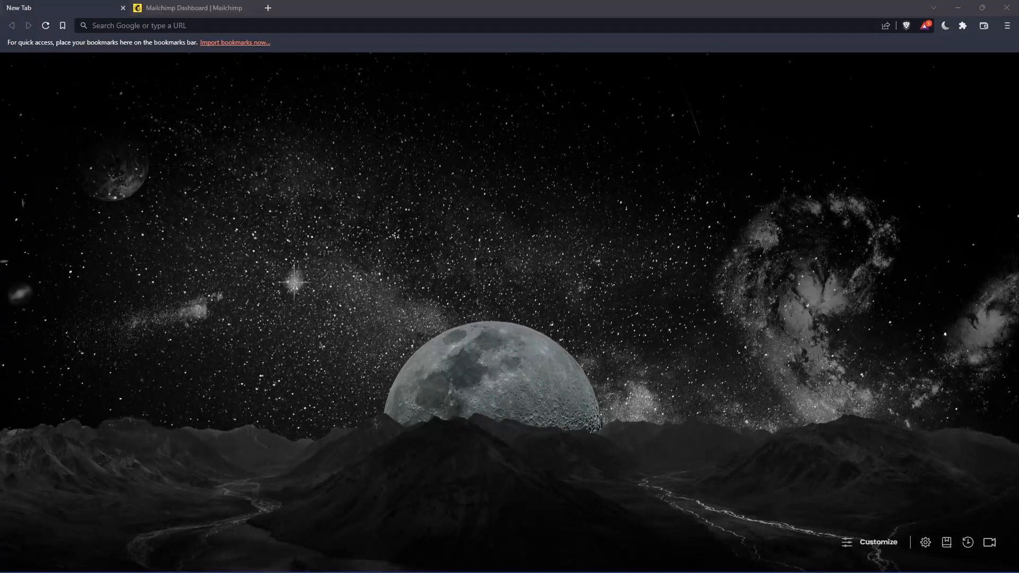
mouse_move(270, 208)
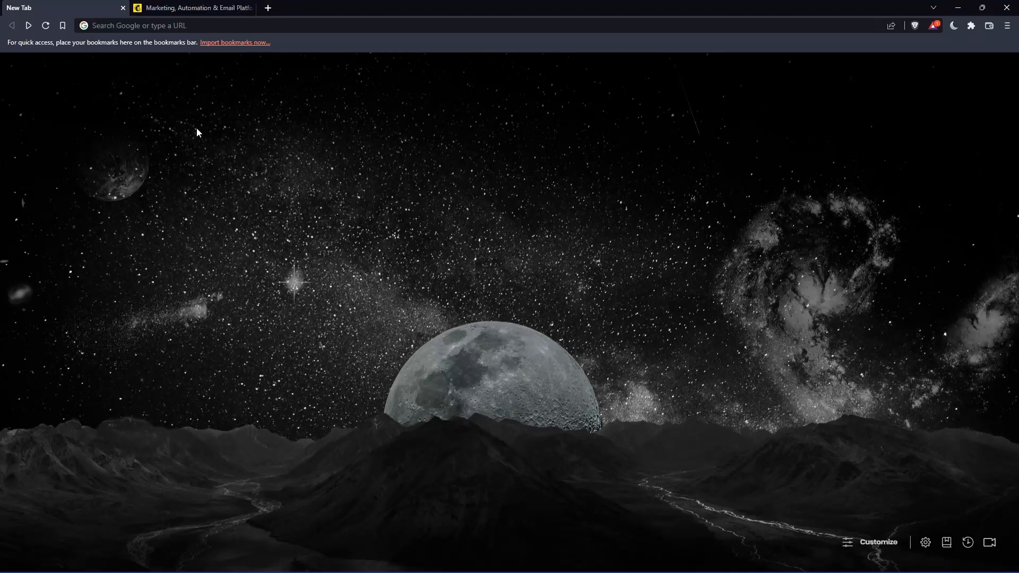
mouse_move(473, 267)
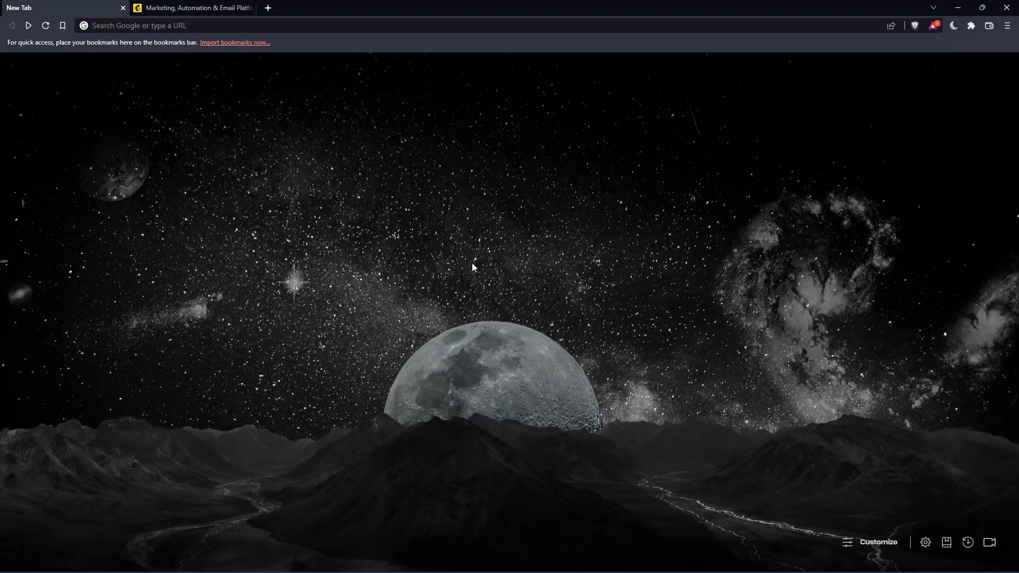
mouse_move(336, 249)
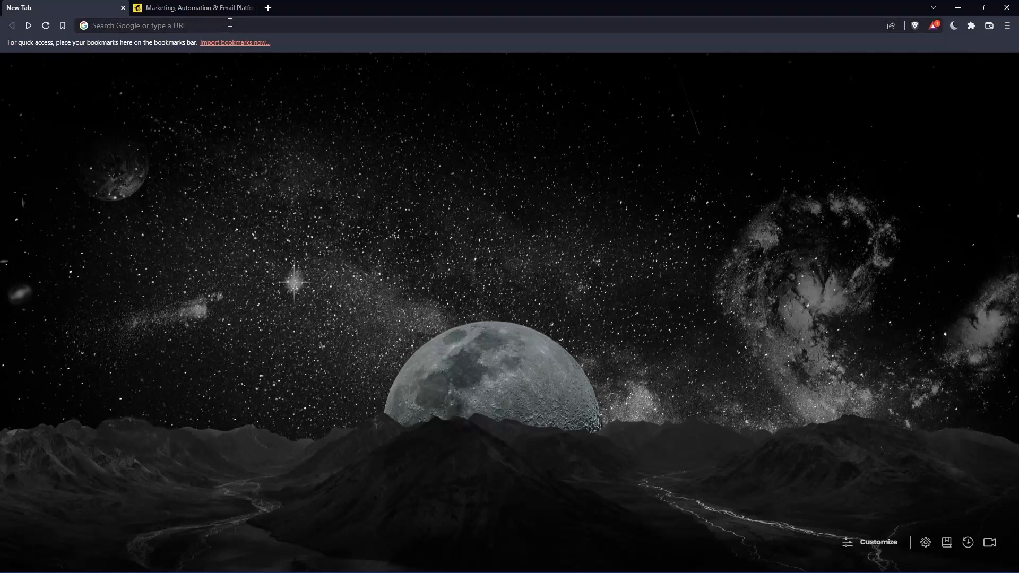
Navigate the current tab to mailchimp.com
click(214, 25)
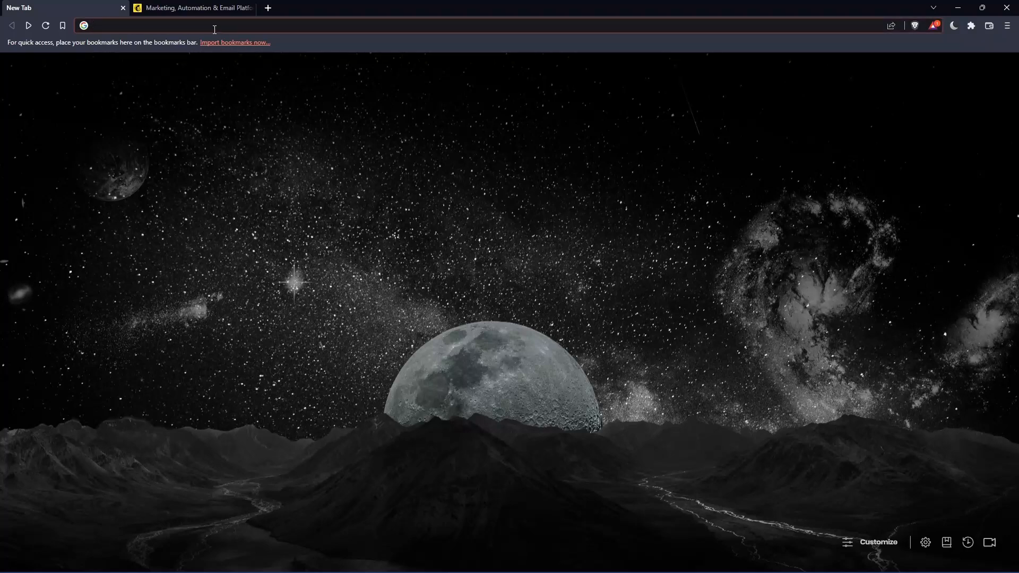
text(mailchimp.com)
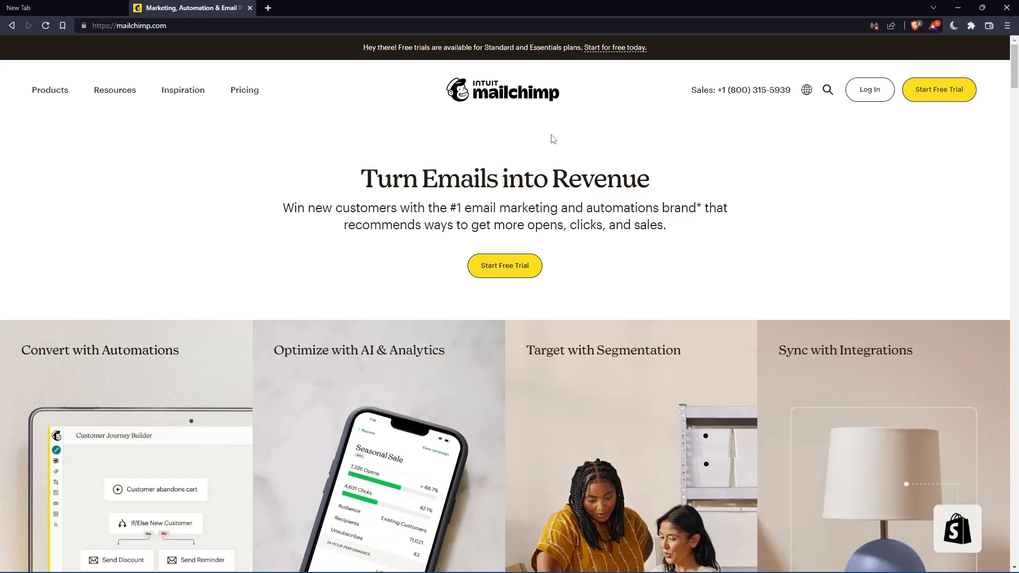
mouse_move(858, 120)
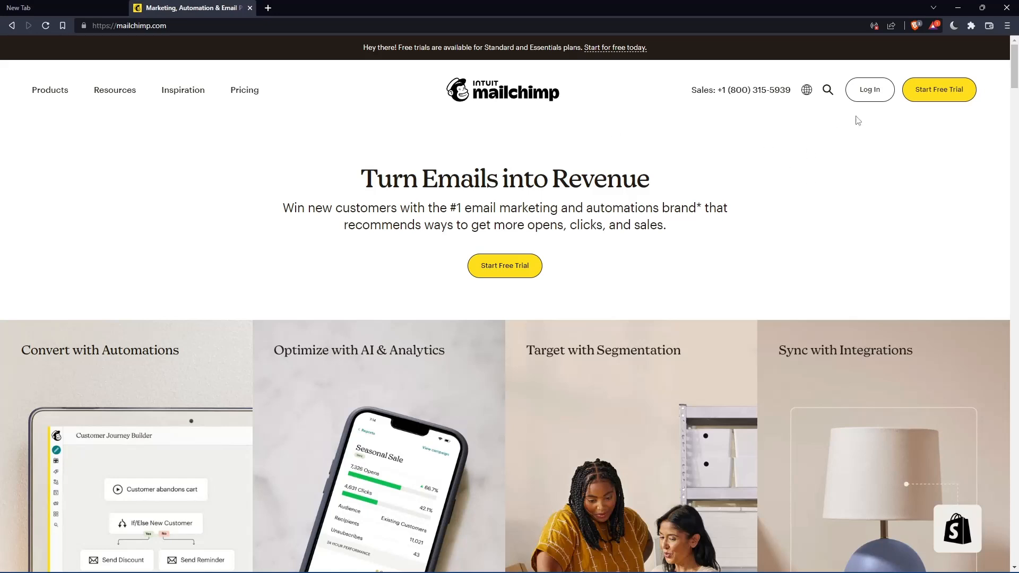
Go to the Mailchimp login page from the homepage header
click(869, 89)
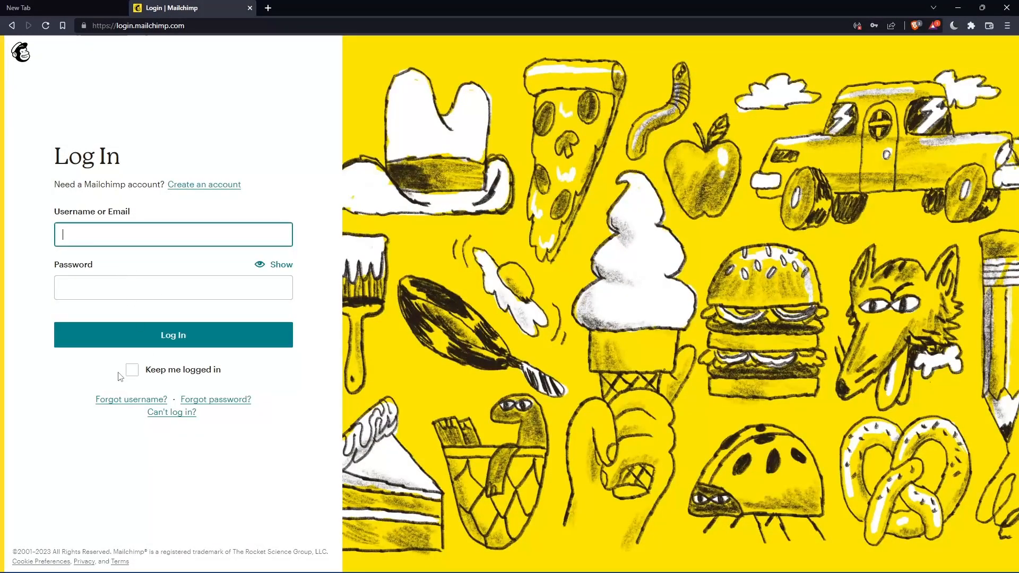
mouse_move(165, 356)
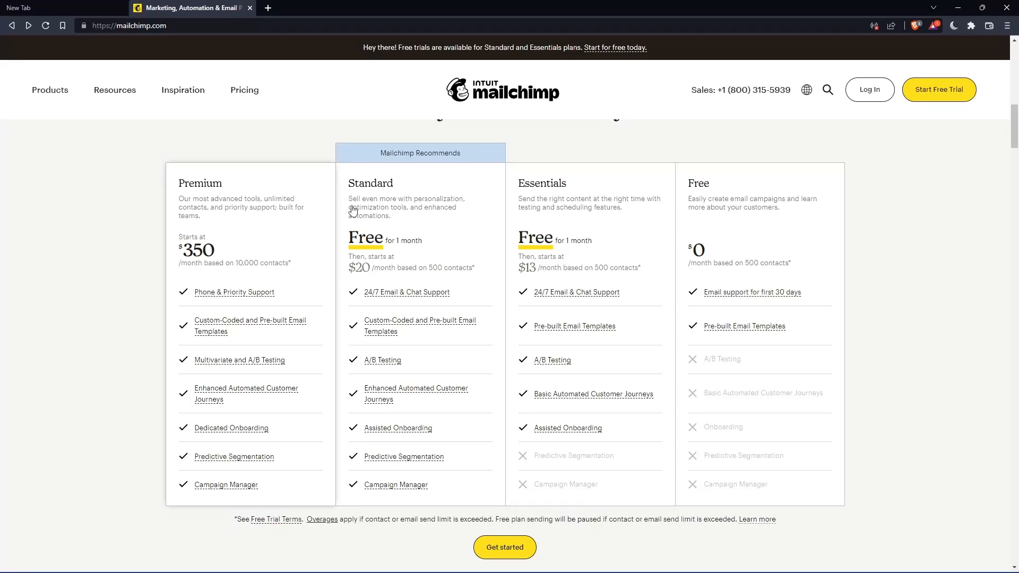
mouse_move(269, 324)
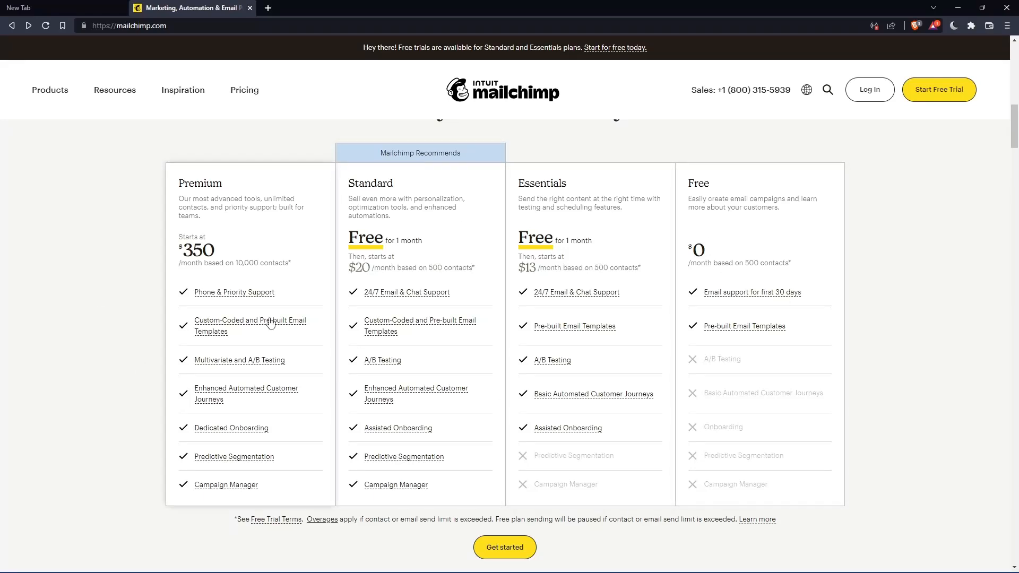
mouse_move(772, 350)
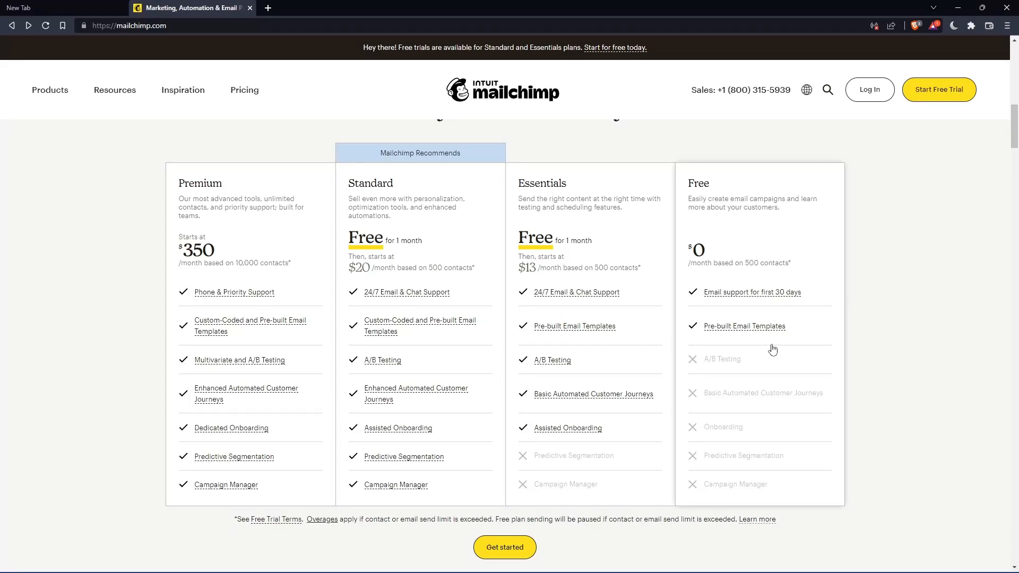
mouse_move(441, 325)
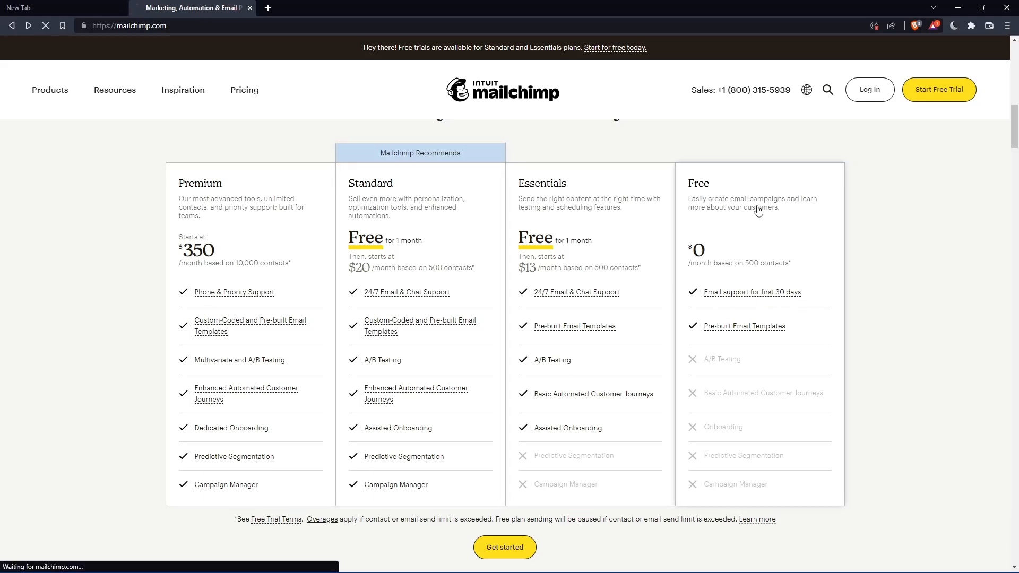
From the Pricing page, choose Sign Up Free under the Free plan
click(244, 89)
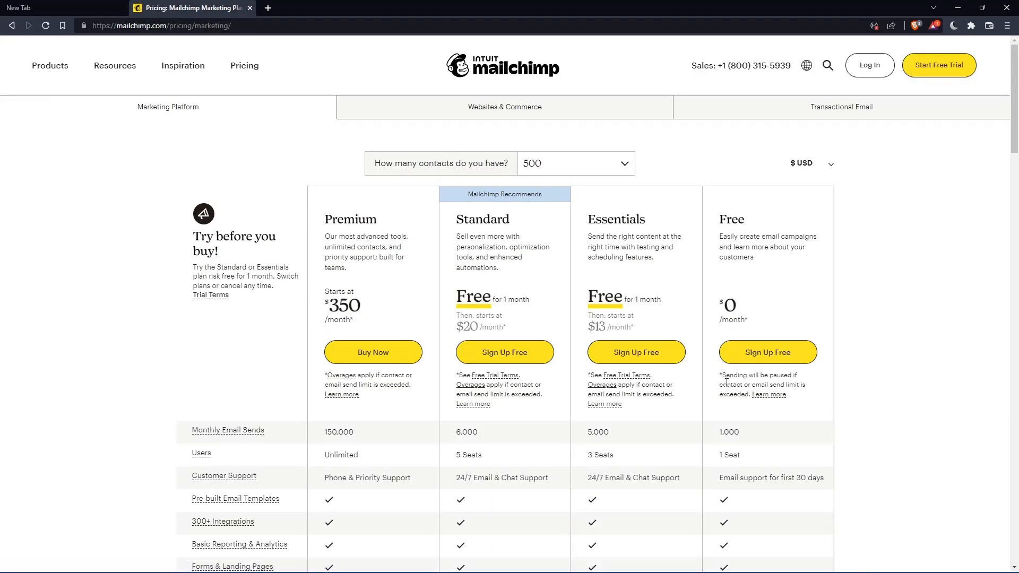
click(767, 353)
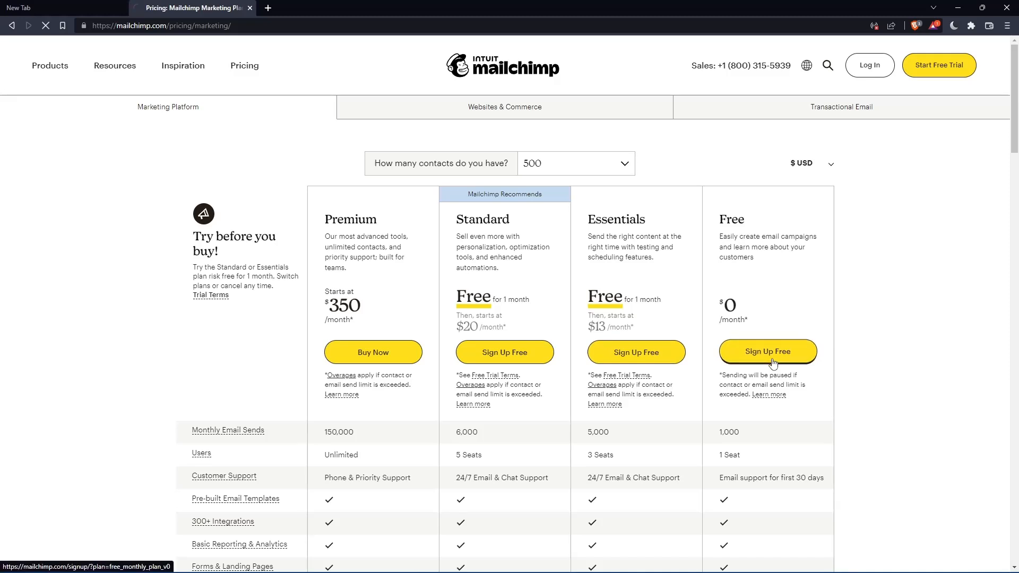
click(768, 351)
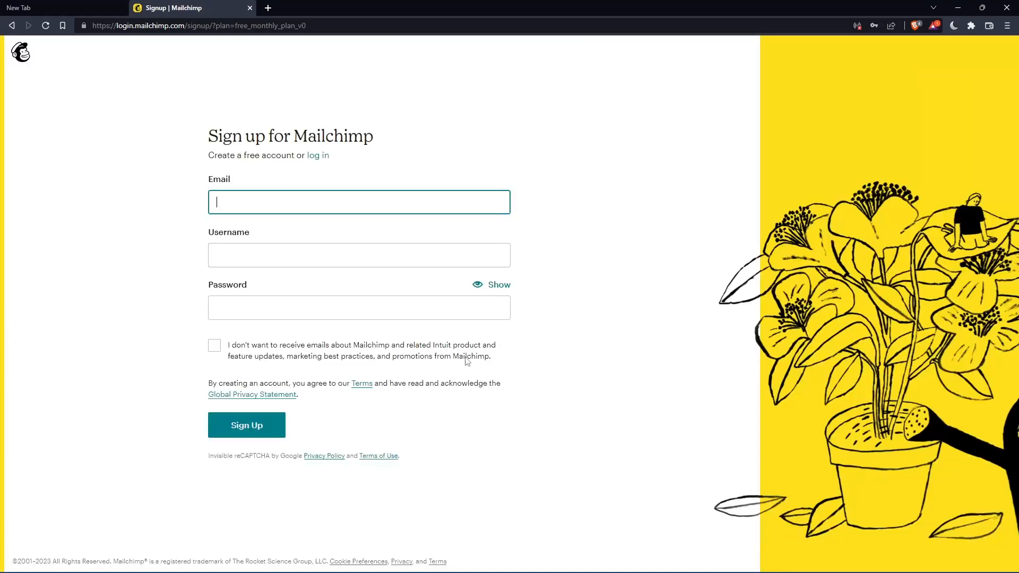
mouse_move(350, 207)
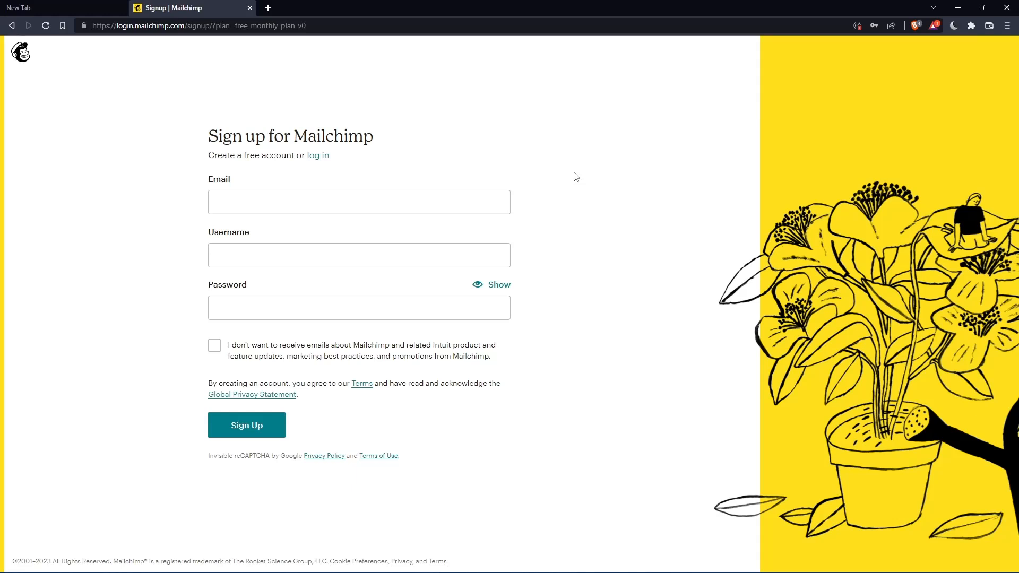
Proceed to the Account Set Up page listing Premium, Standard, Essentials and Free plans
click(247, 425)
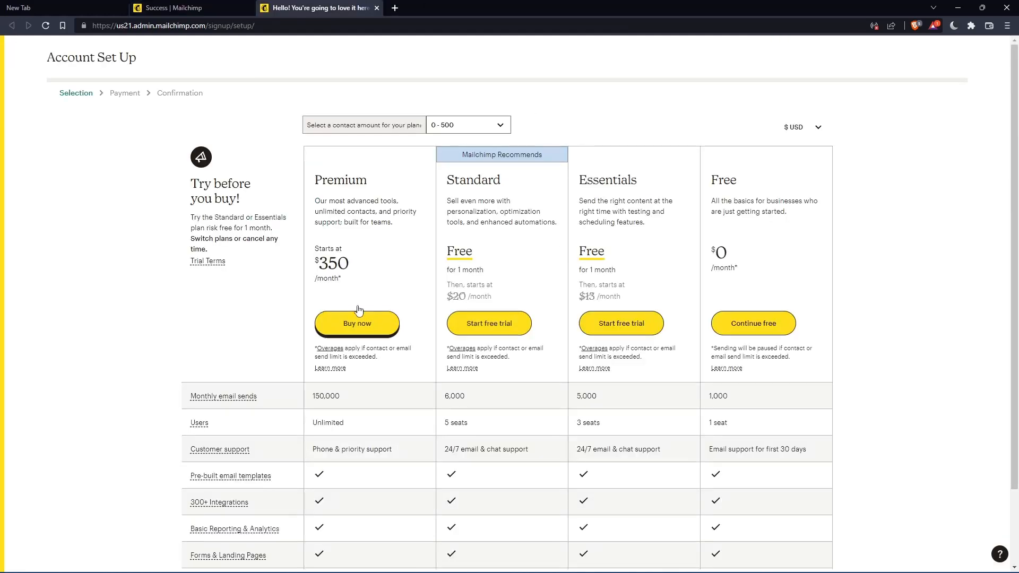
mouse_move(629, 263)
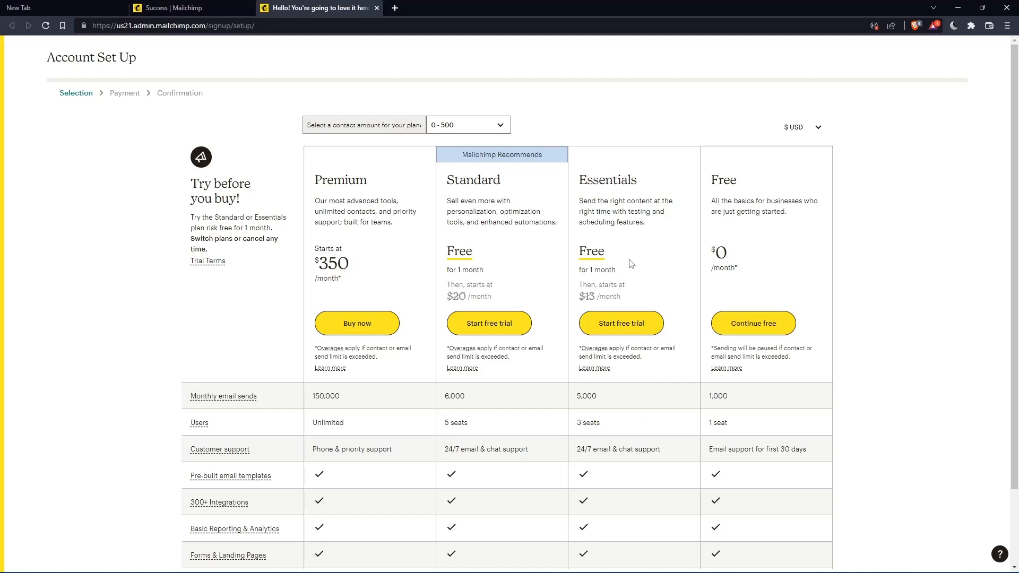
Continue free and submit first name, last name 'mromix01' and business name
click(752, 322)
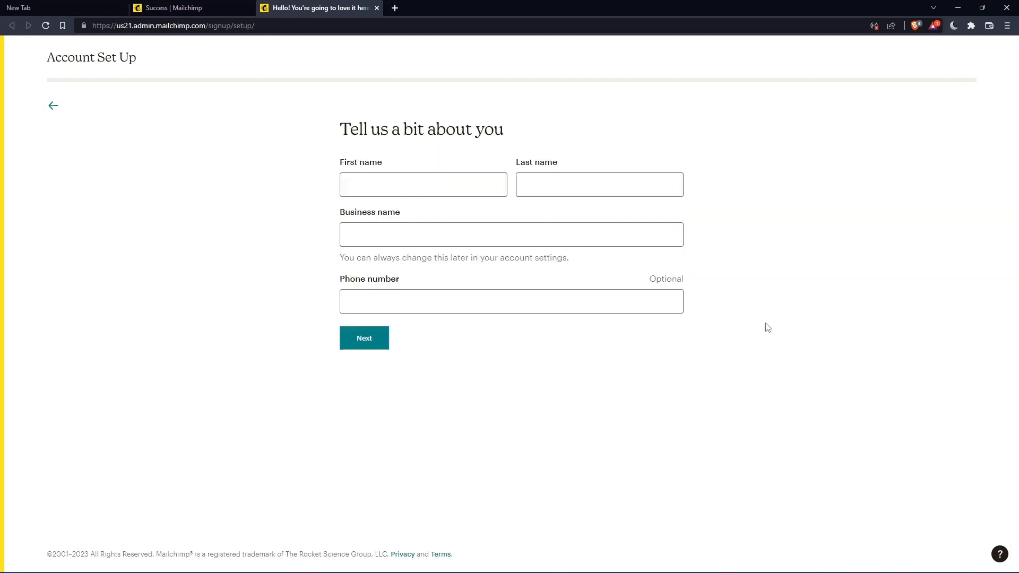
click(423, 185)
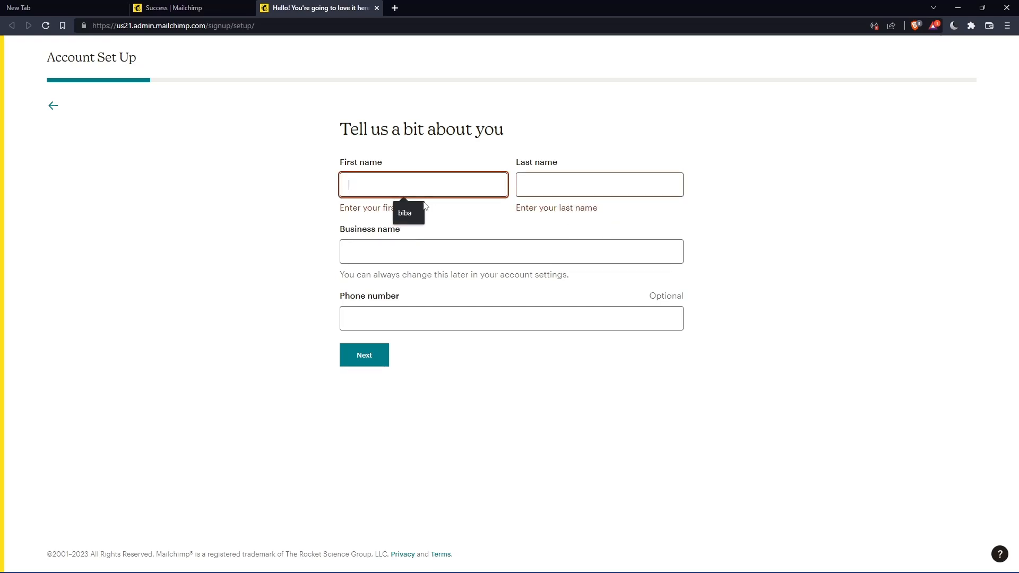
click(599, 183)
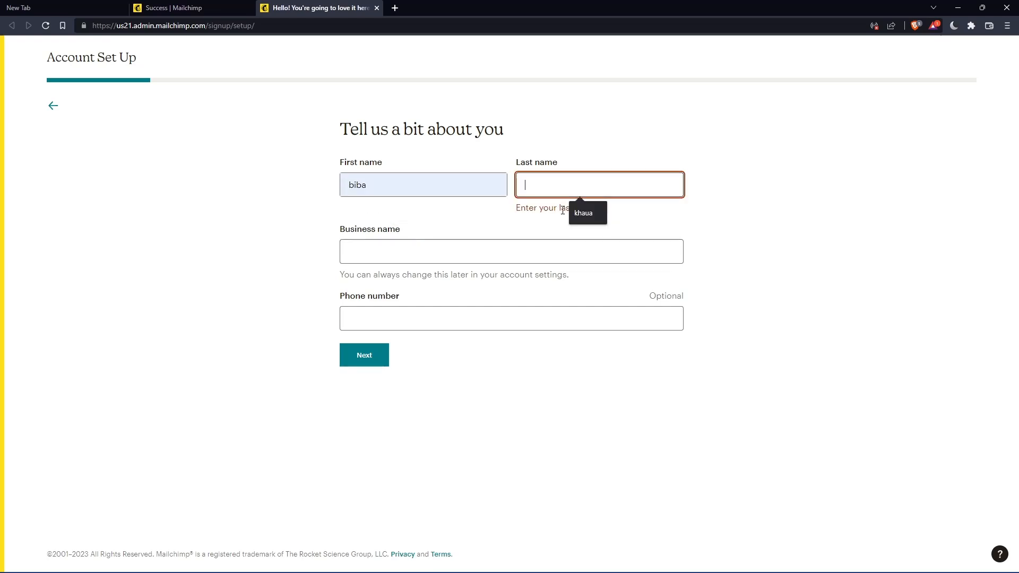
text(mromix01)
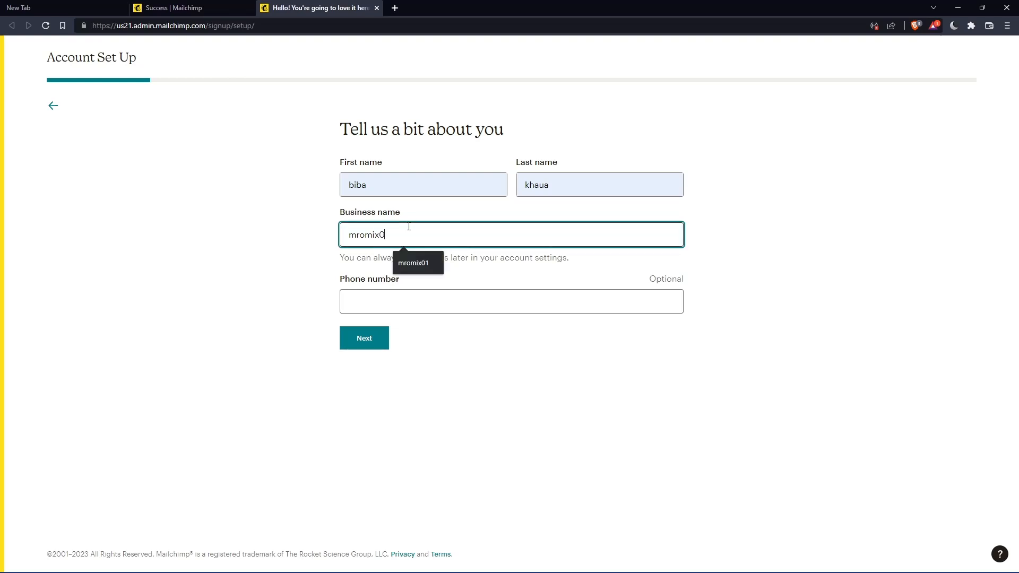
click(511, 300)
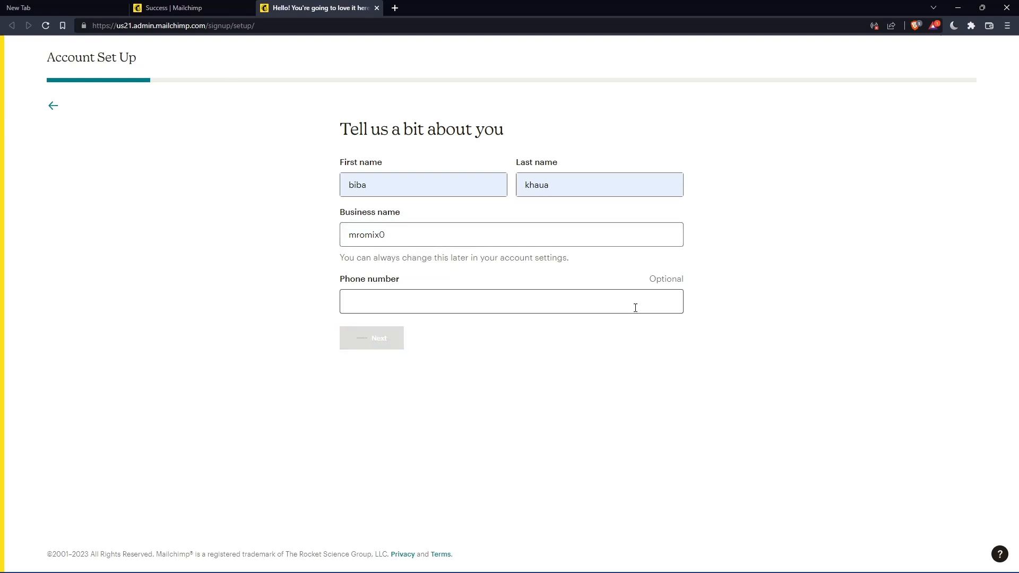
click(372, 338)
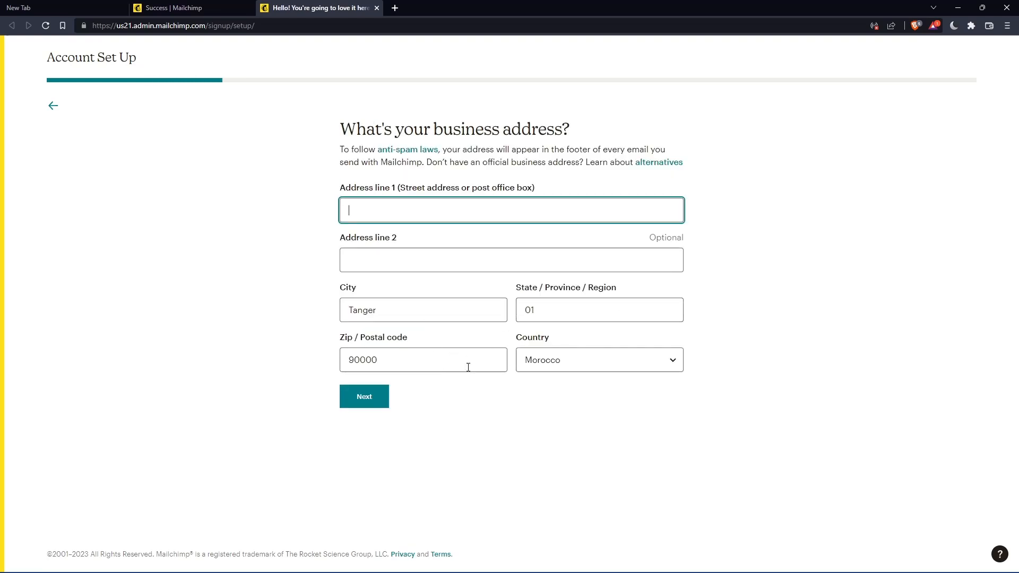
mouse_move(854, 246)
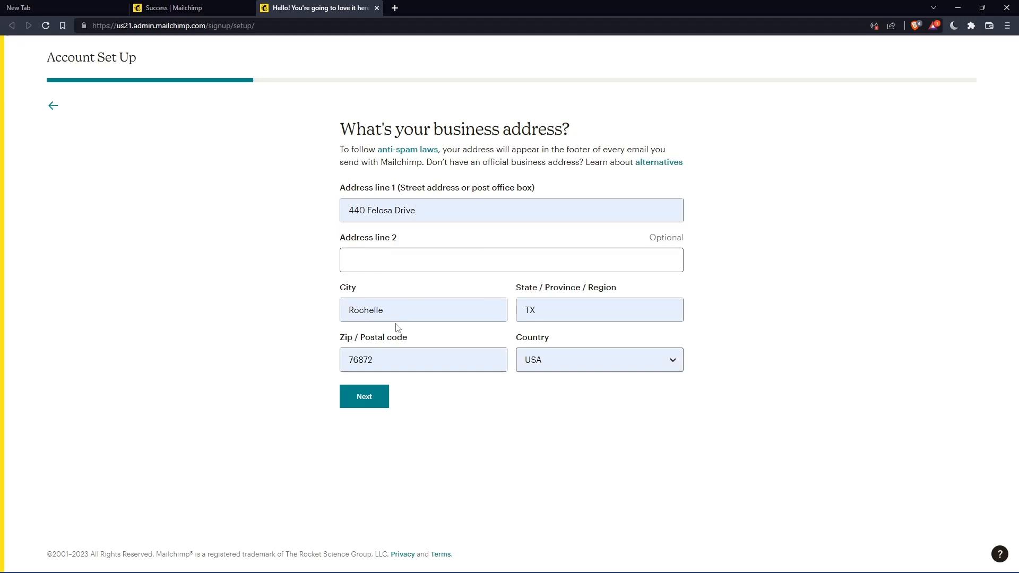
click(364, 396)
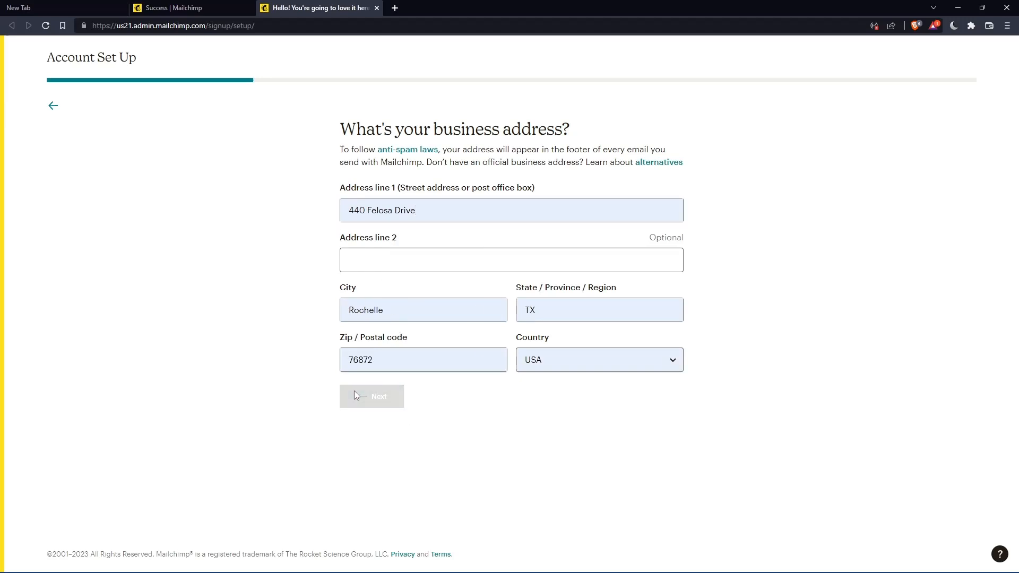
click(370, 396)
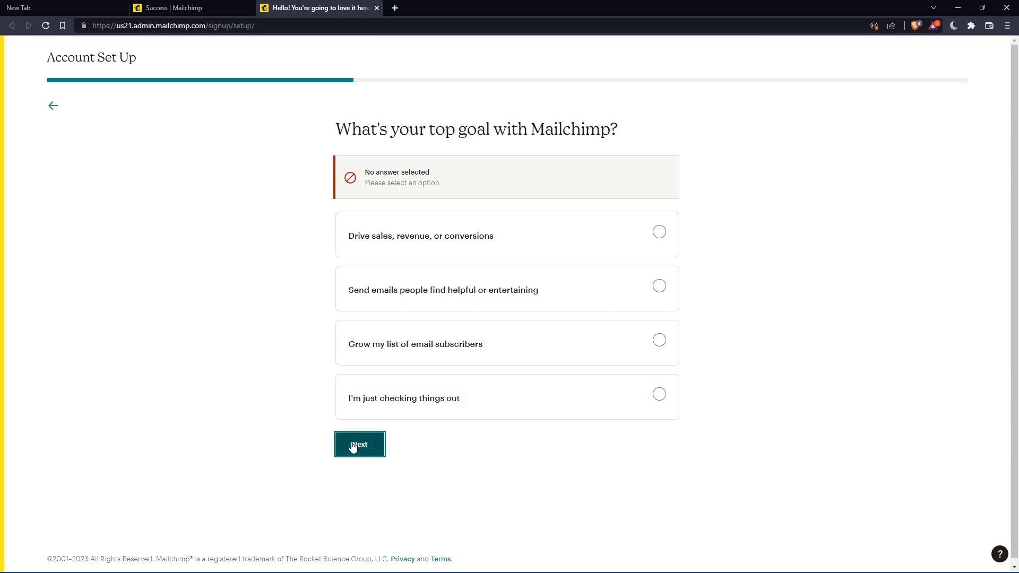
mouse_move(555, 416)
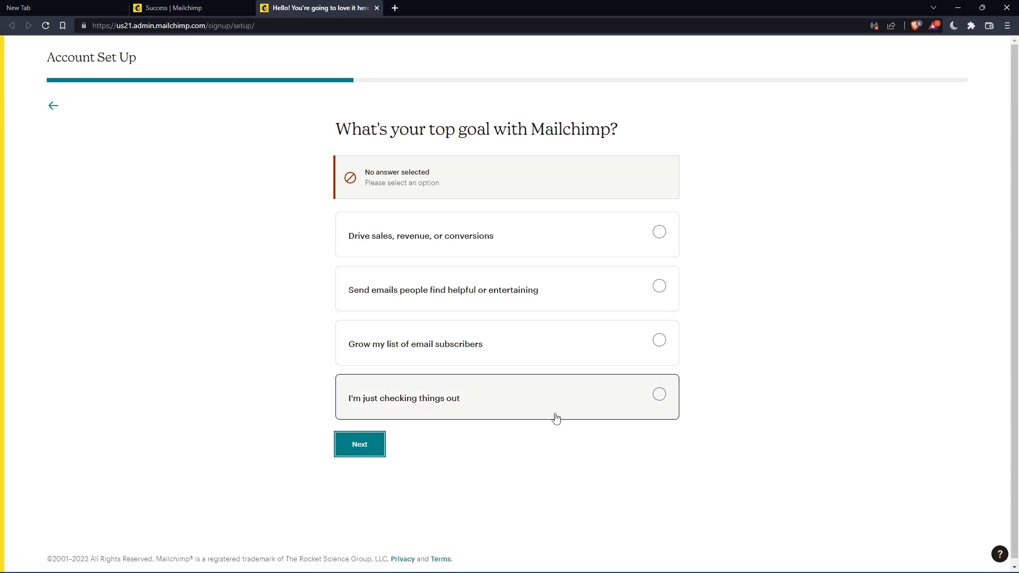
Answer 'I'm just checking things out', skip the selling question and finish set-up
click(359, 444)
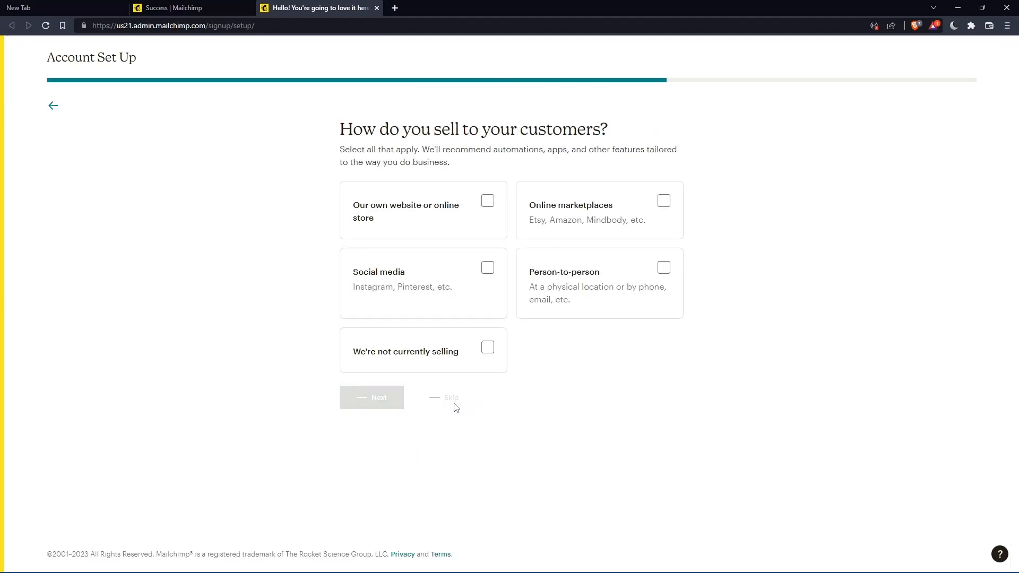
click(450, 397)
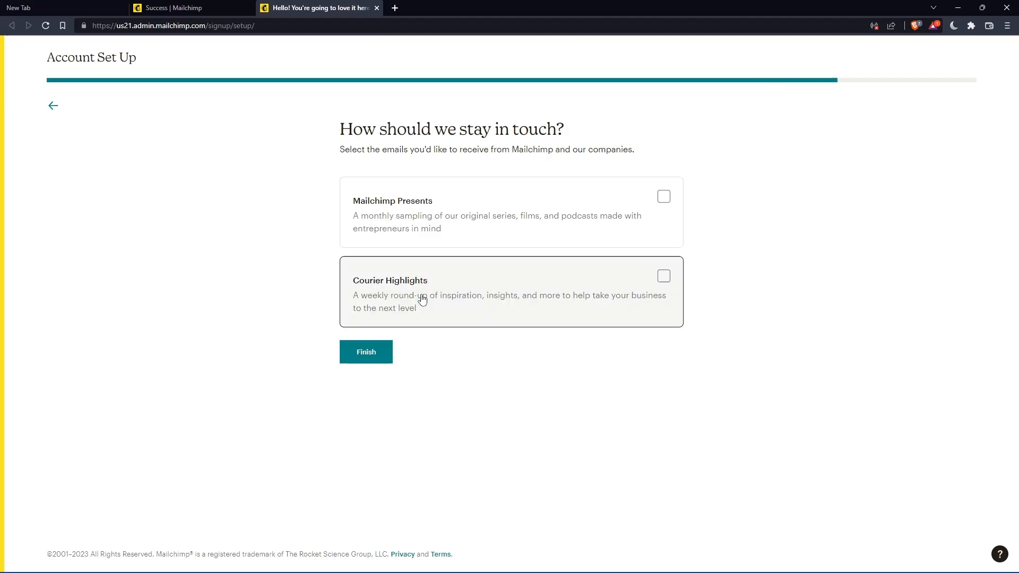
click(365, 352)
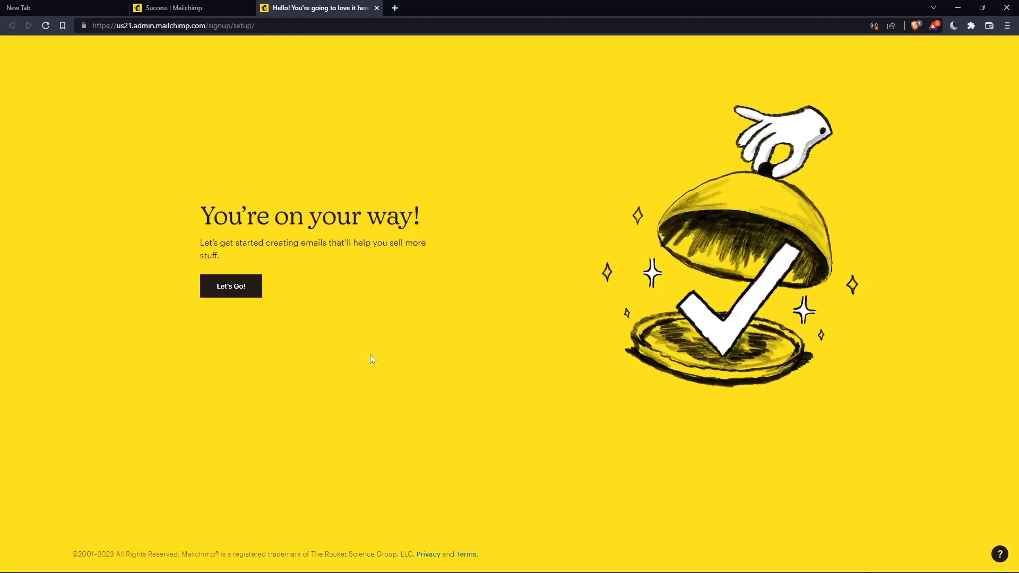
mouse_move(267, 323)
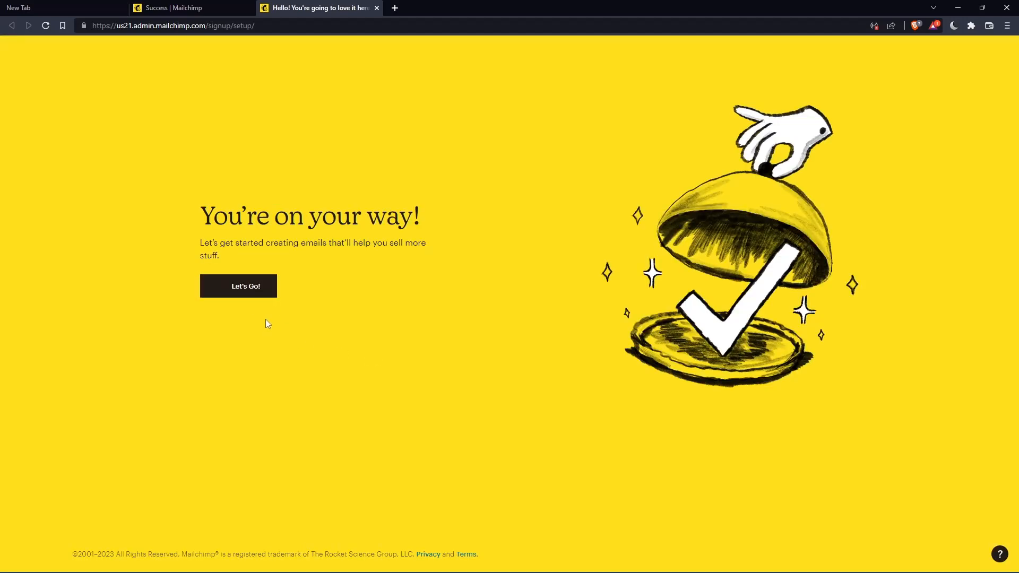
Choose 'Let's Go!' to load the new account's Home dashboard
click(238, 286)
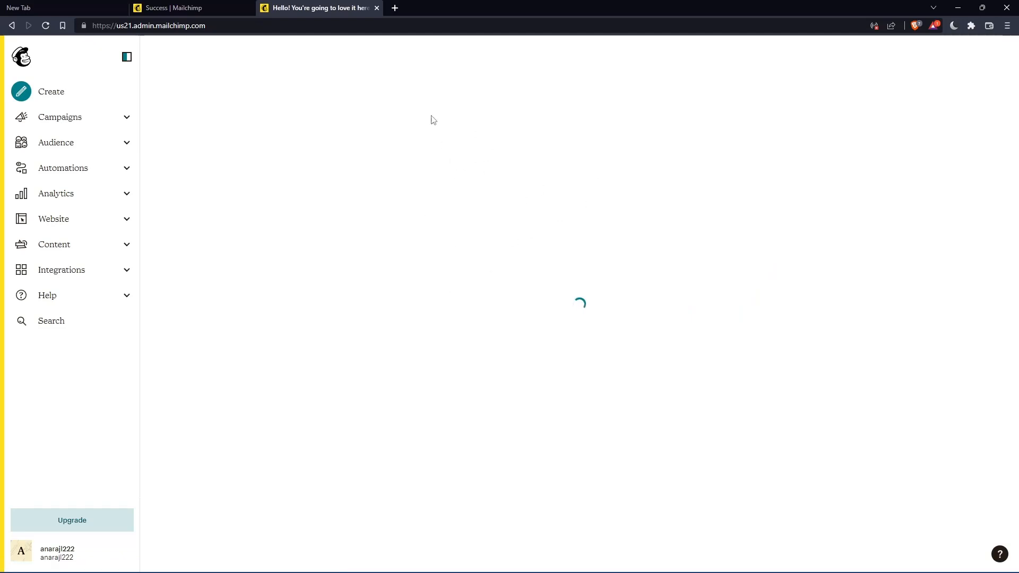
mouse_move(514, 175)
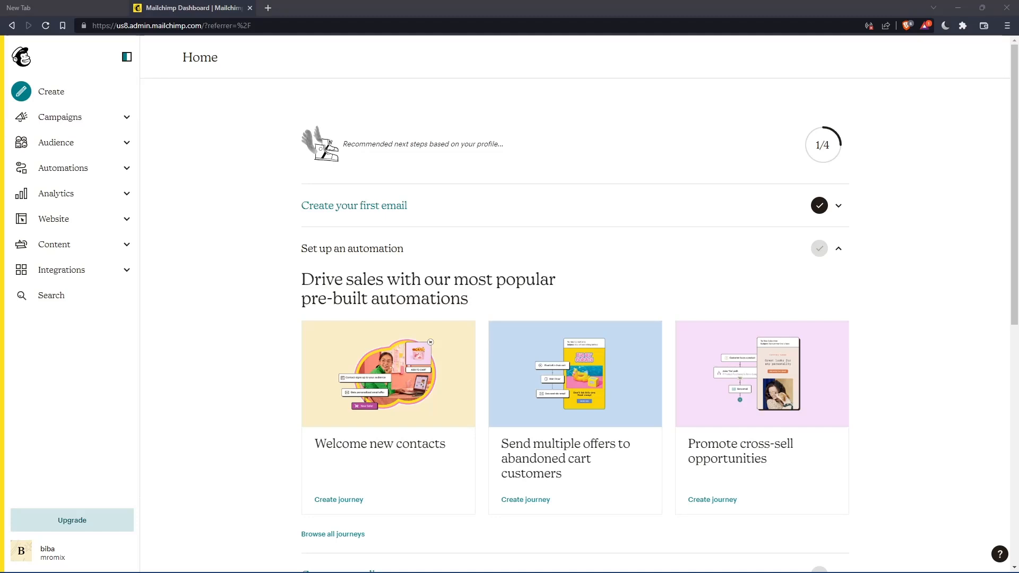
Go to Audience > All contacts and look through the 45 contacts of the mromix audience
click(56, 142)
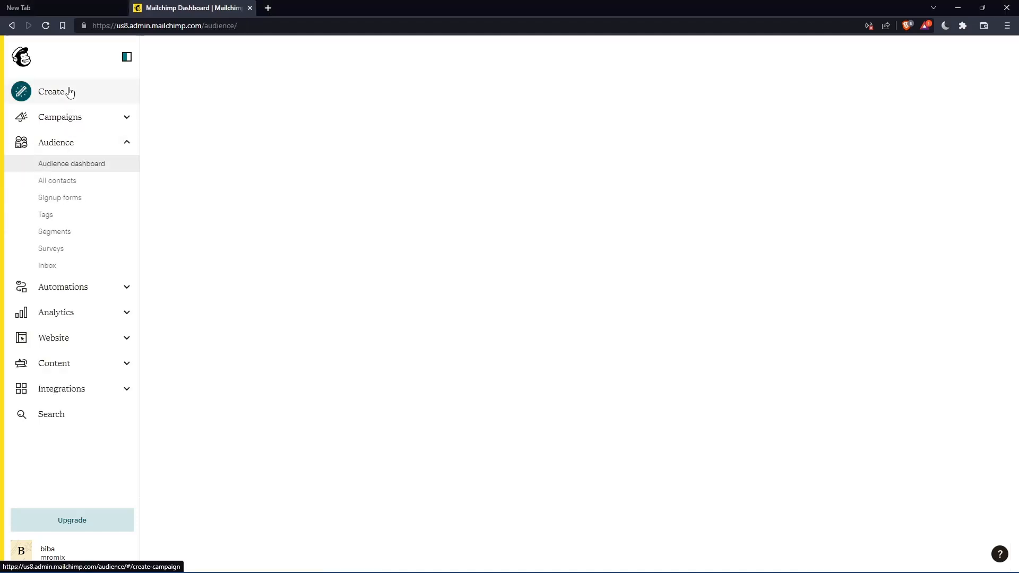
click(57, 181)
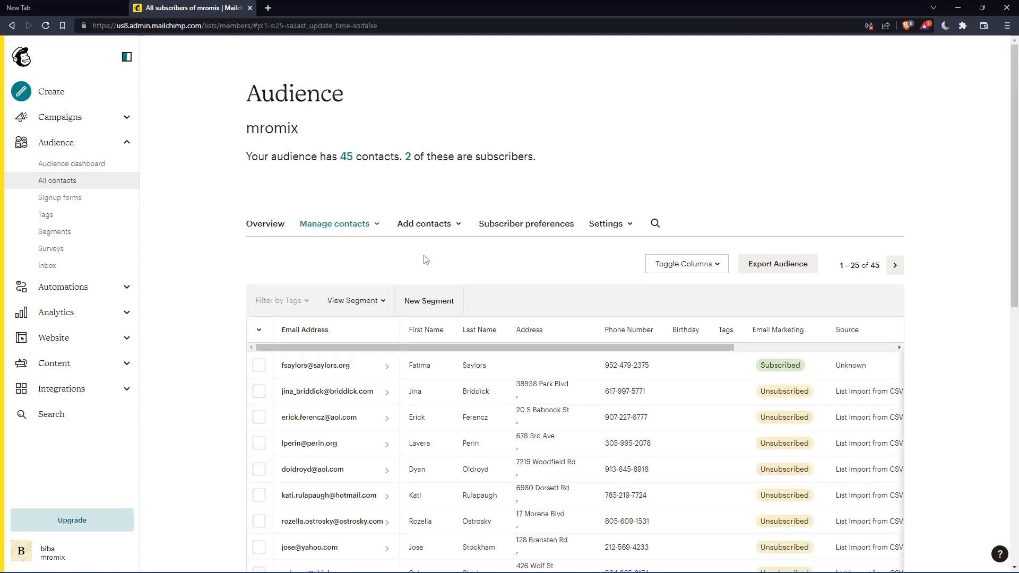
scroll(down, 3)
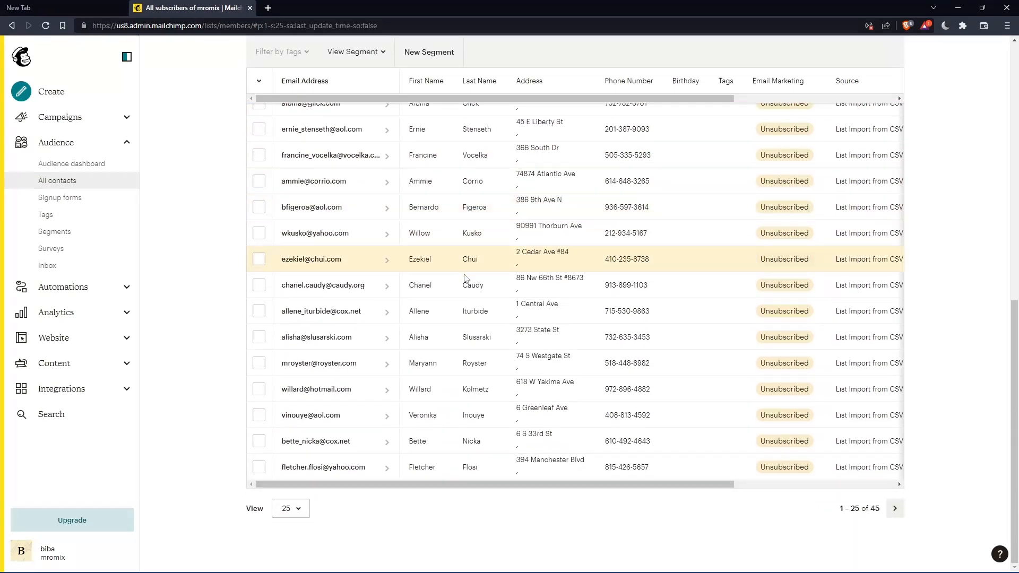
scroll(up, 3)
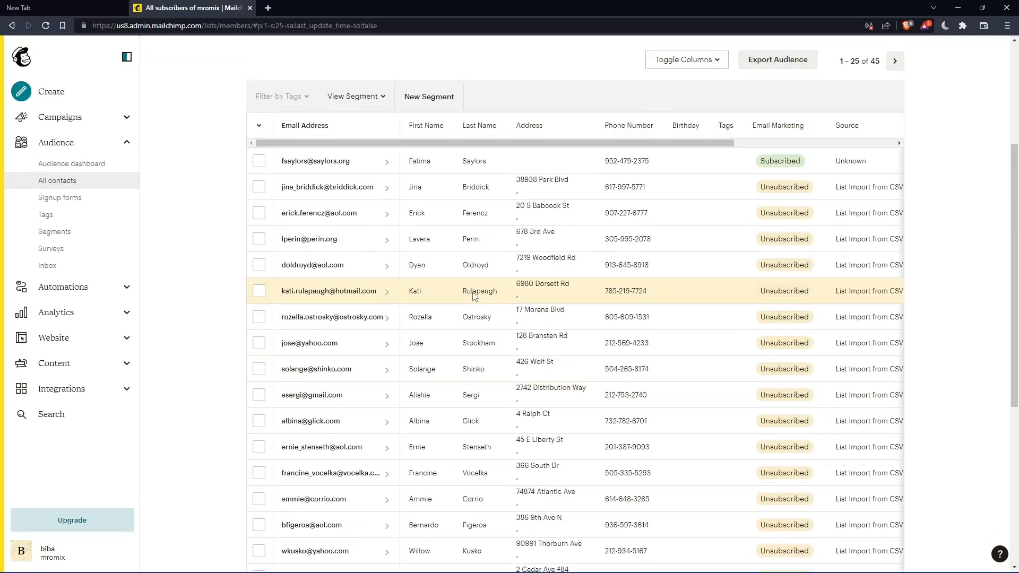
scroll(right, 3)
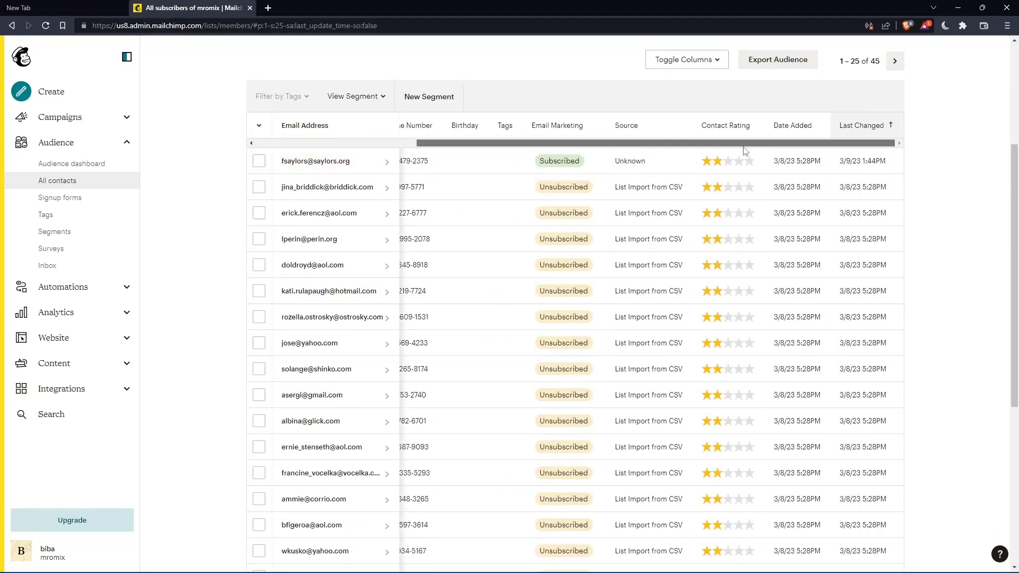
scroll(left, 3)
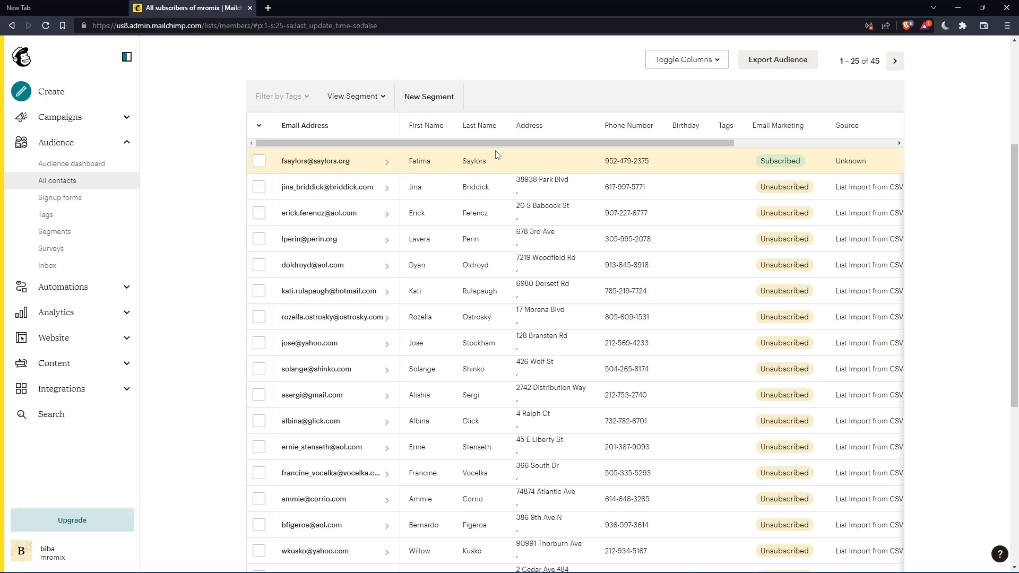
click(315, 160)
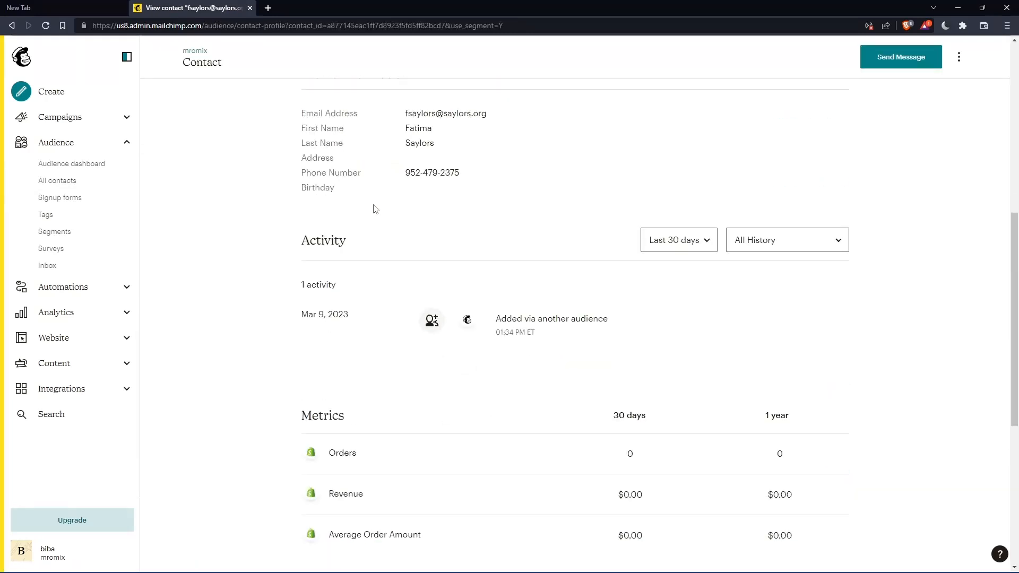
scroll(down, 3)
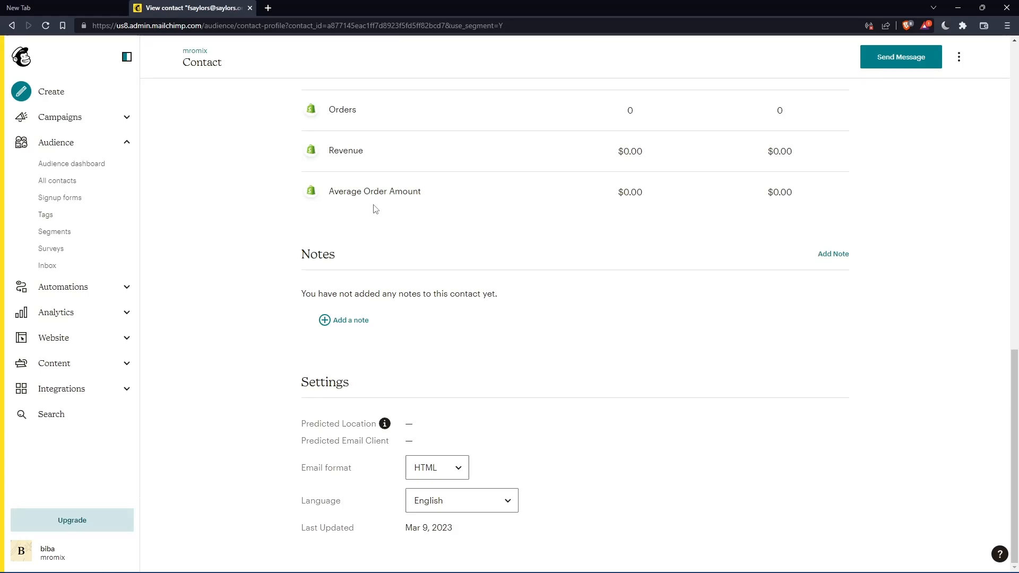
scroll(up, 3)
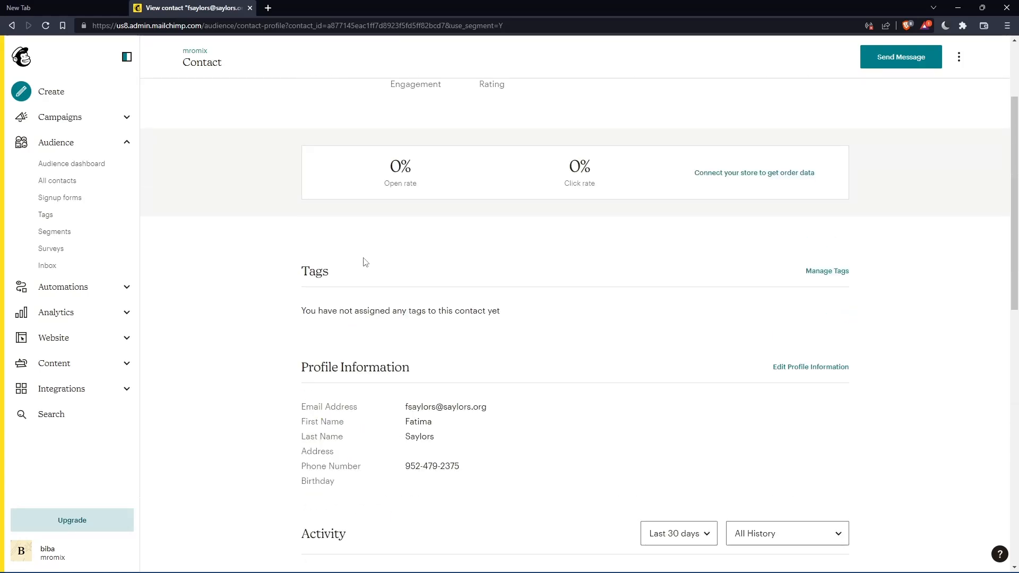
scroll(up, 3)
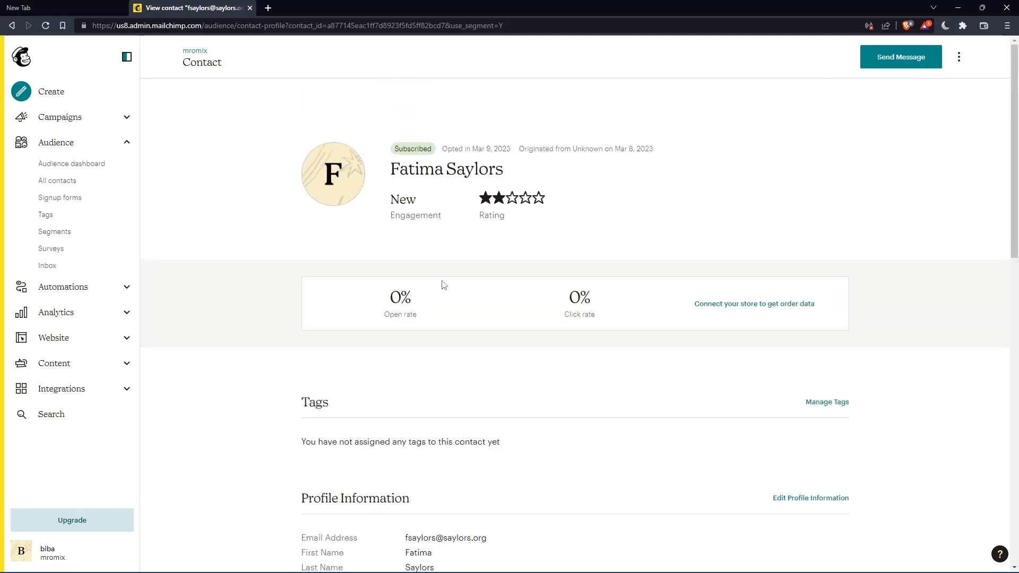
Return to All contacts and expand the audience Settings dropdown
click(58, 180)
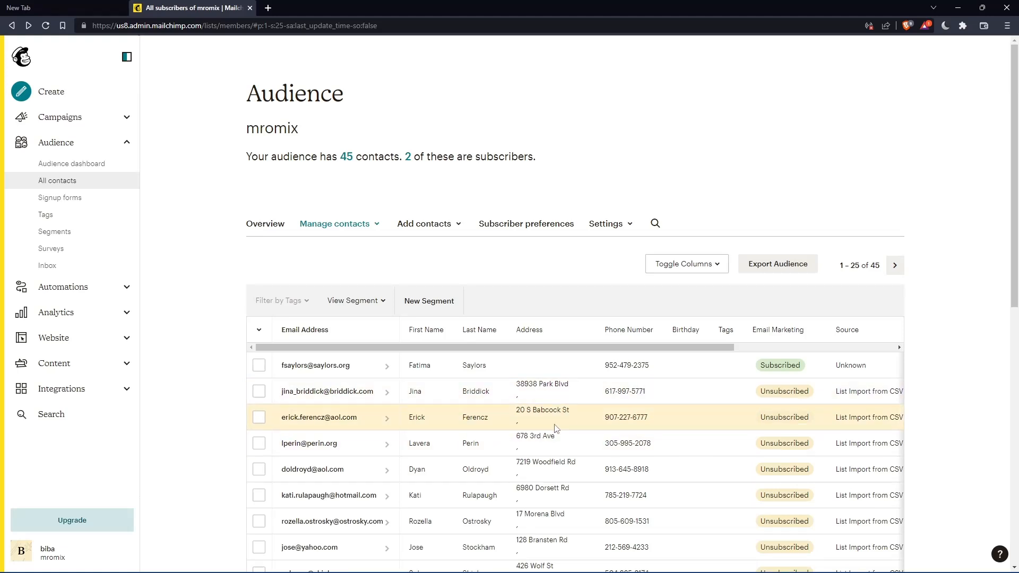
mouse_move(492, 459)
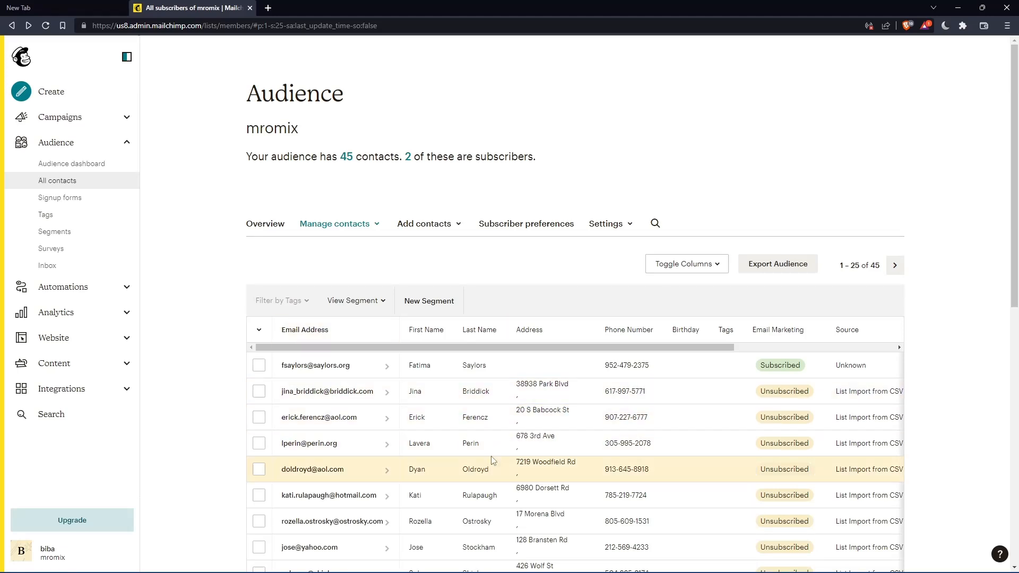
click(606, 224)
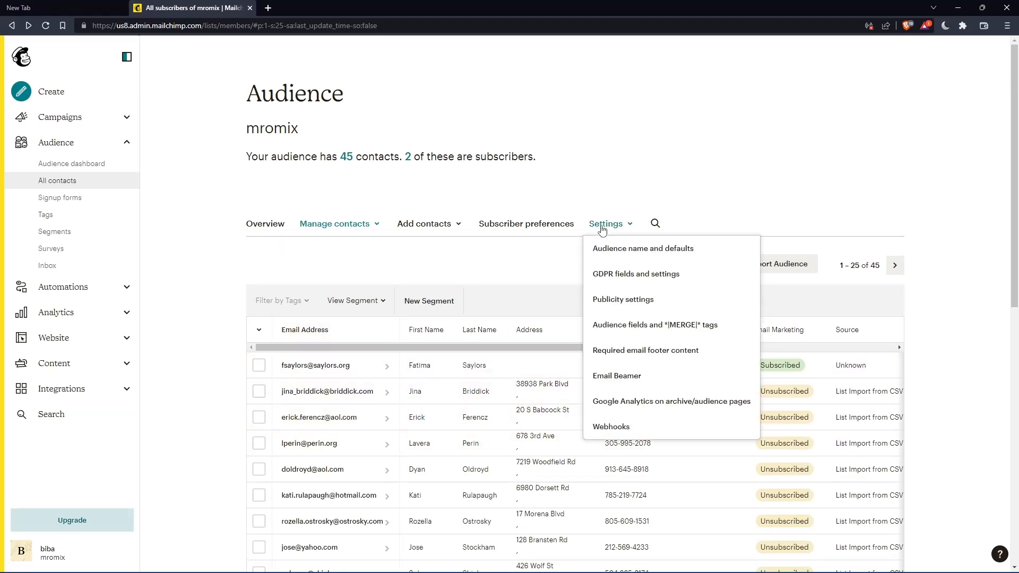
Open the mromix 'Audience name and defaults' settings and locate the Audience ID
click(642, 248)
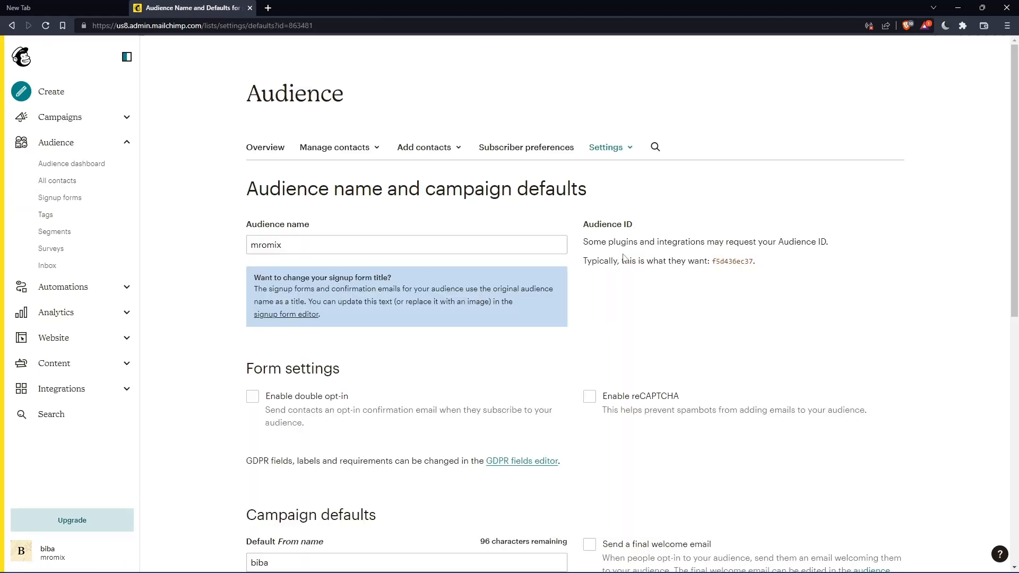
scroll(up, 3)
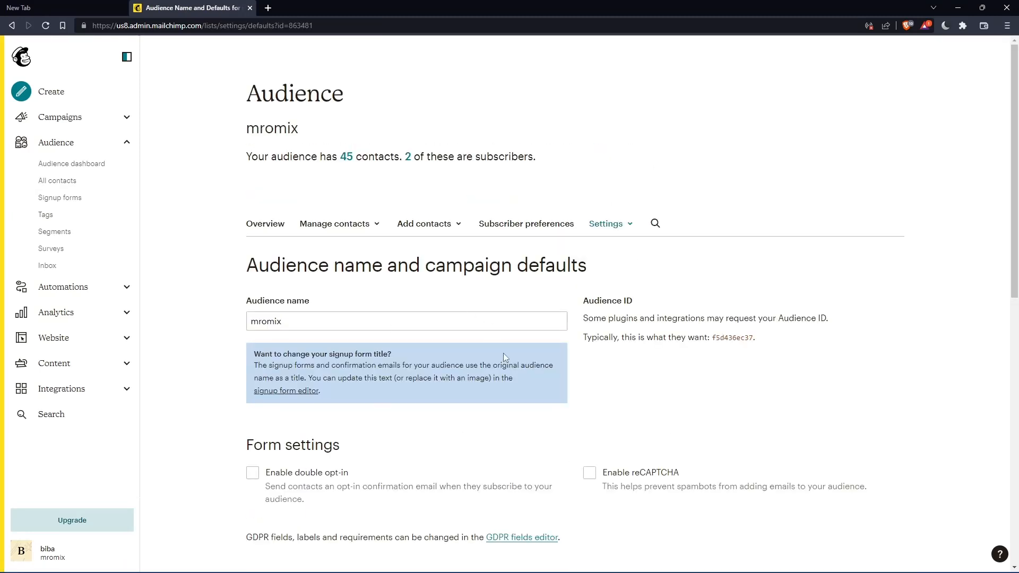
mouse_move(629, 305)
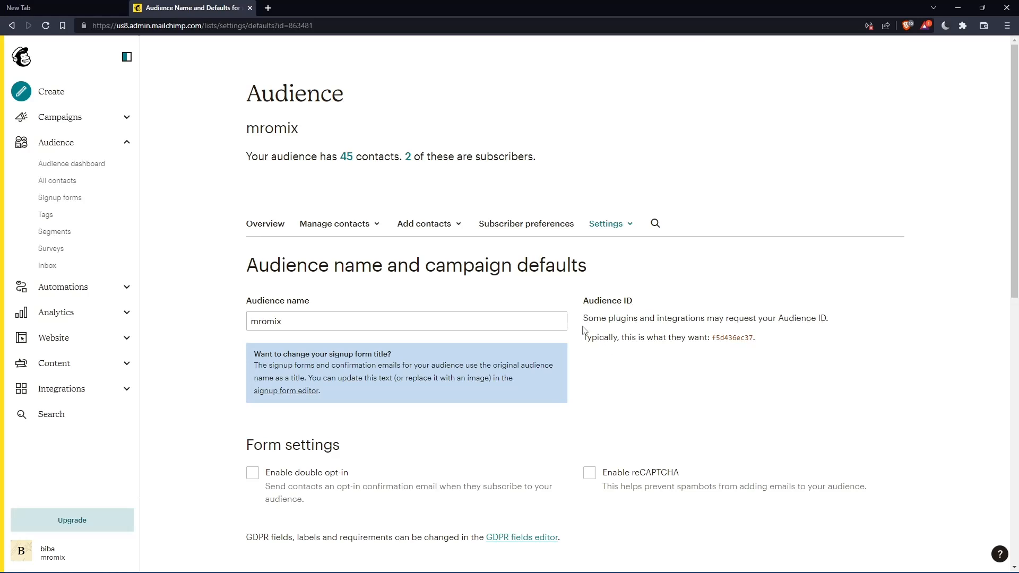
mouse_move(782, 338)
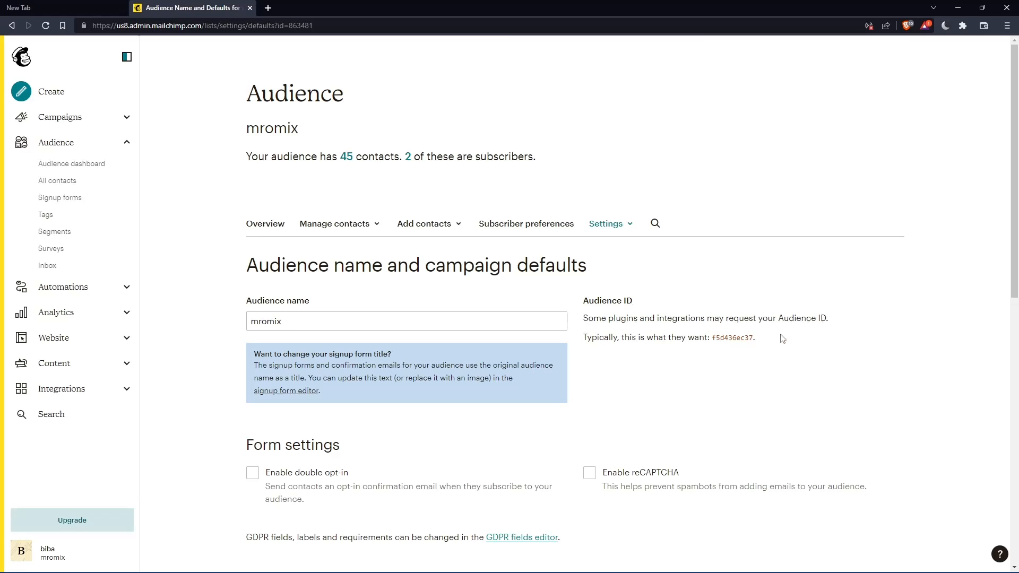
mouse_move(701, 349)
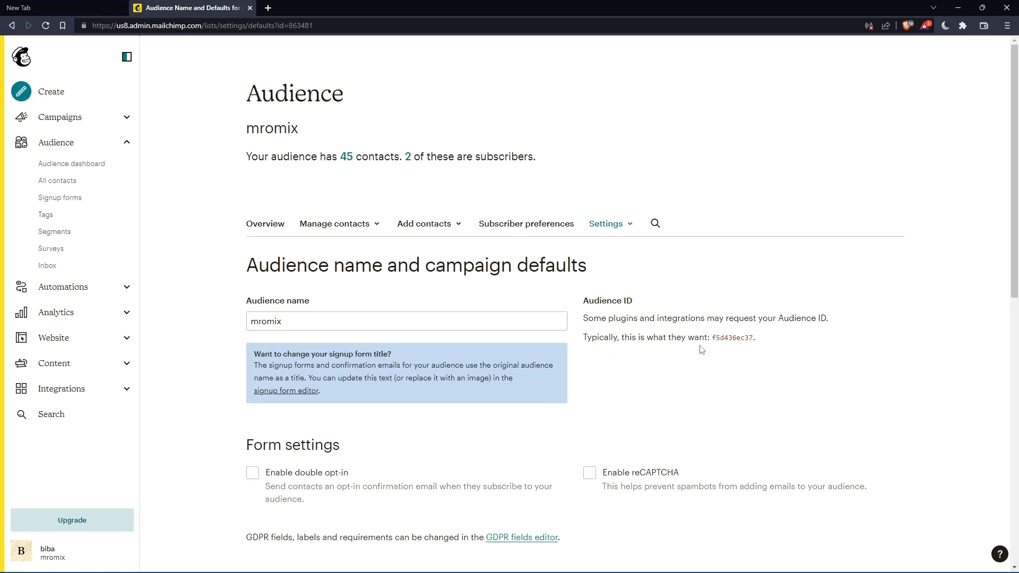